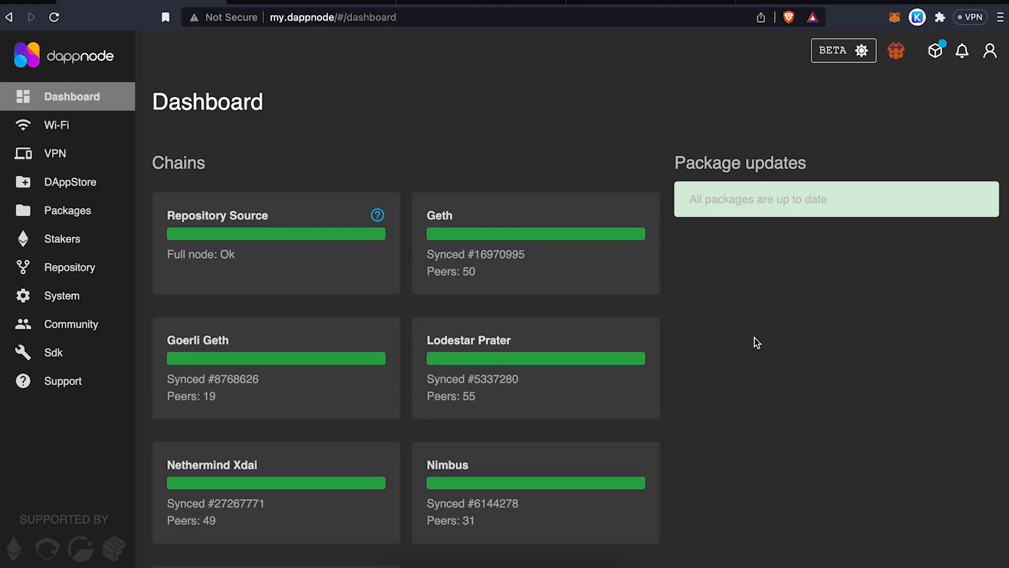
mouse_move(451, 174)
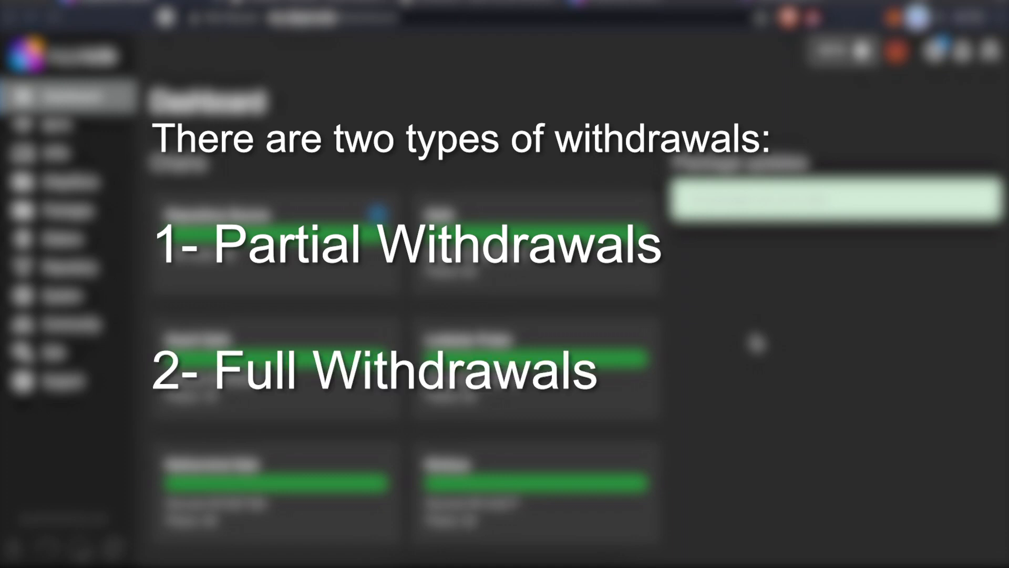
mouse_move(721, 419)
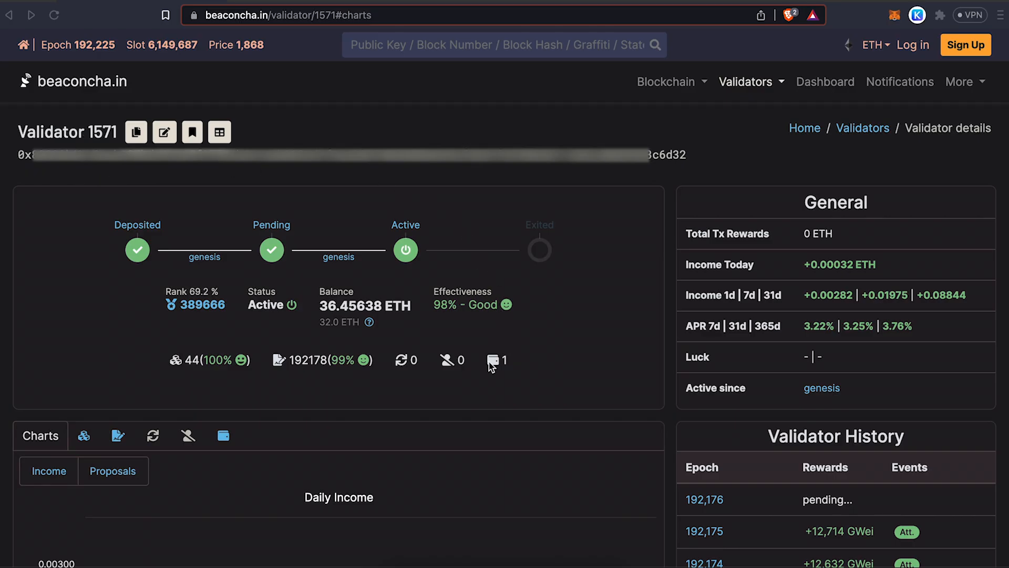
mouse_move(496, 361)
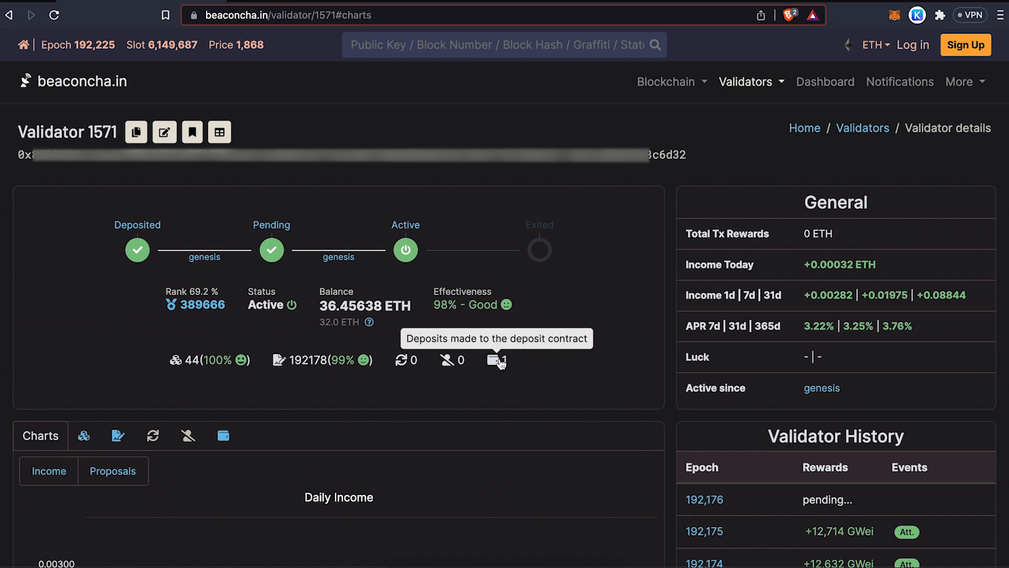
mouse_move(267, 431)
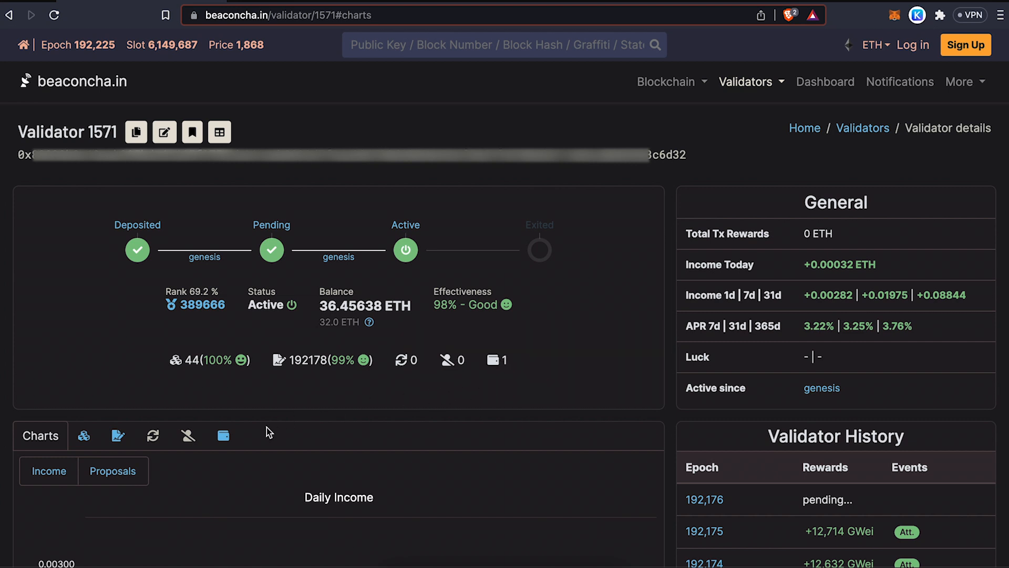
Open validator 1571's Deposits tab and scroll to its withdrawal credentials
left_click(223, 436)
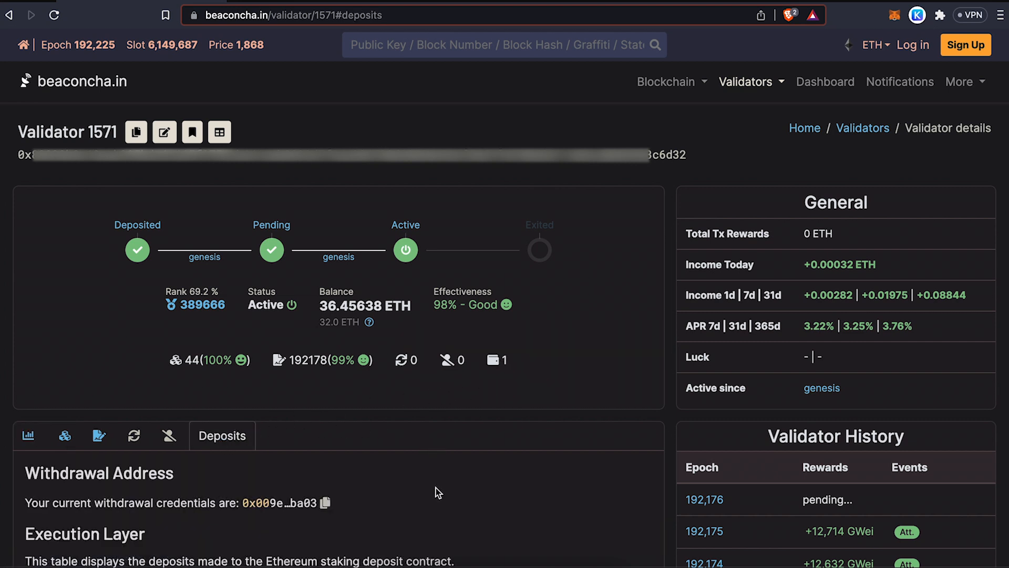
scroll("down", 3)
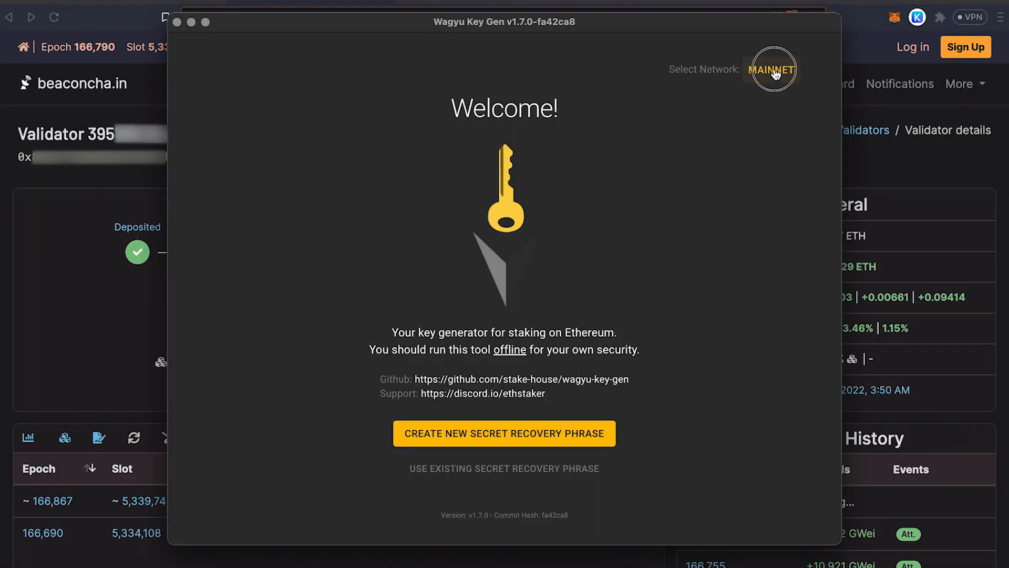
Switch Wagyu Key Gen to Goerli and start from an existing secret recovery phrase
left_click(771, 69)
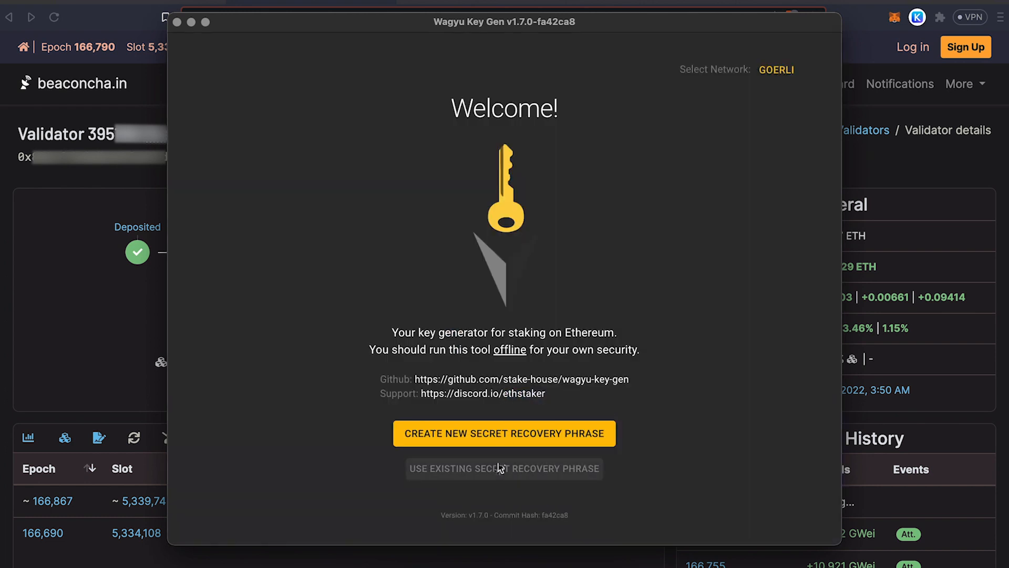
mouse_move(503, 468)
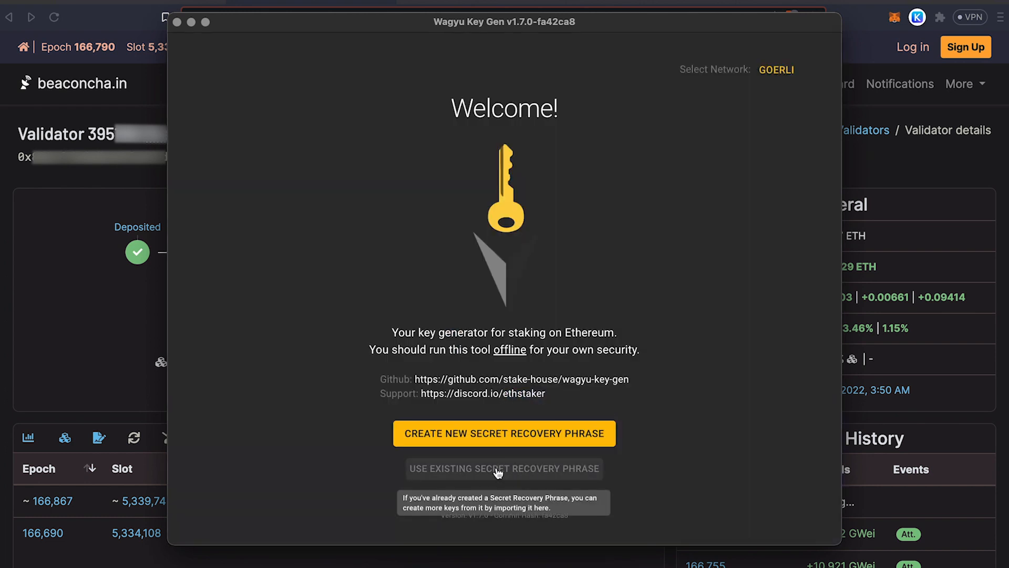
left_click(504, 468)
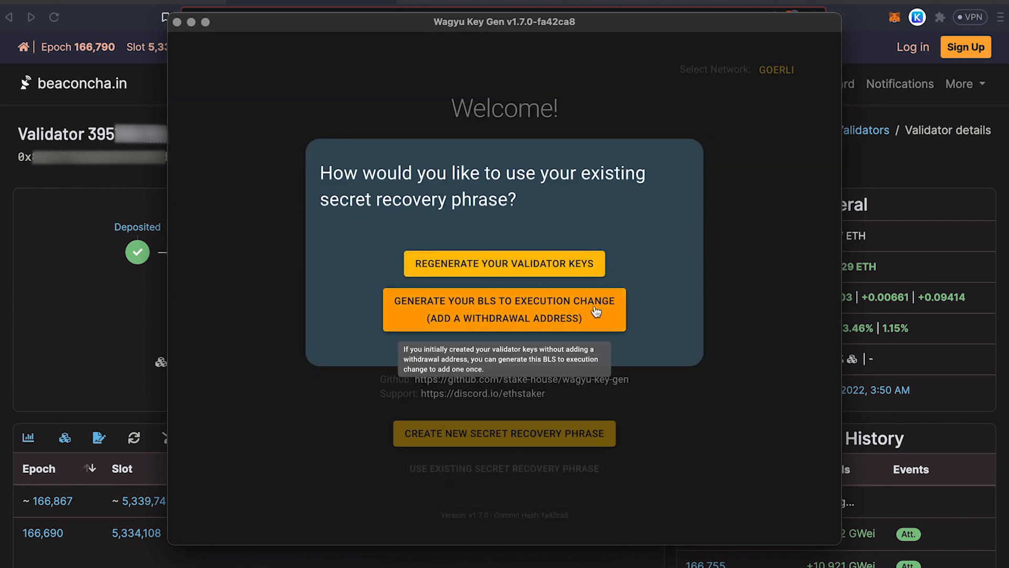
mouse_move(513, 310)
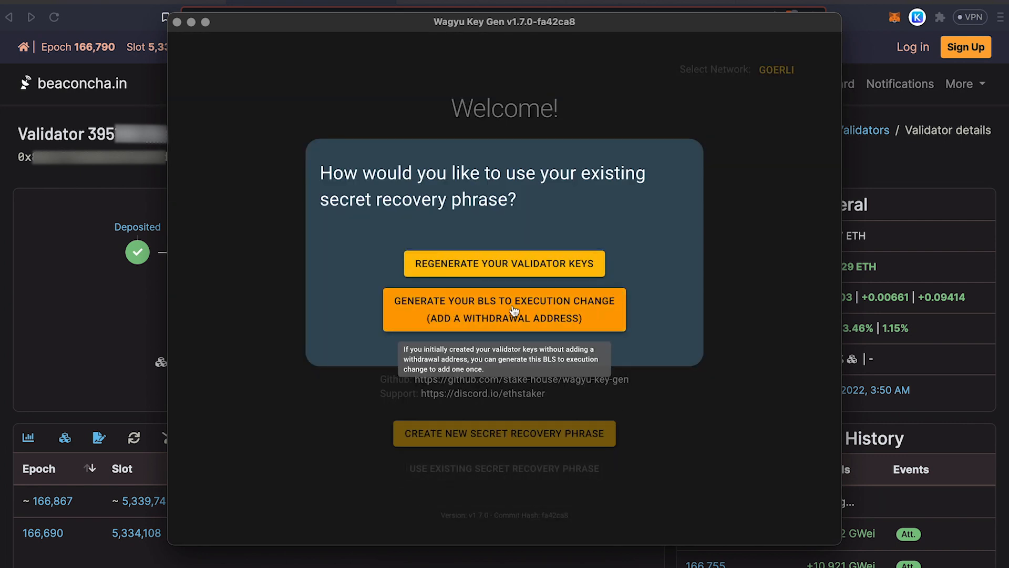
mouse_move(600, 318)
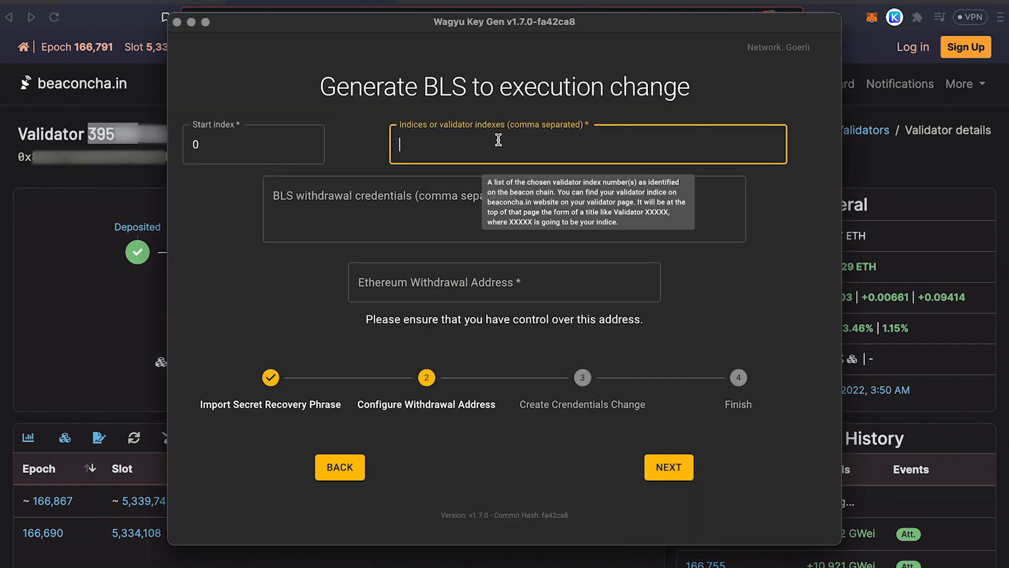
Enter validator index 395, the BLS credentials and withdrawal address, then continue
type("395")
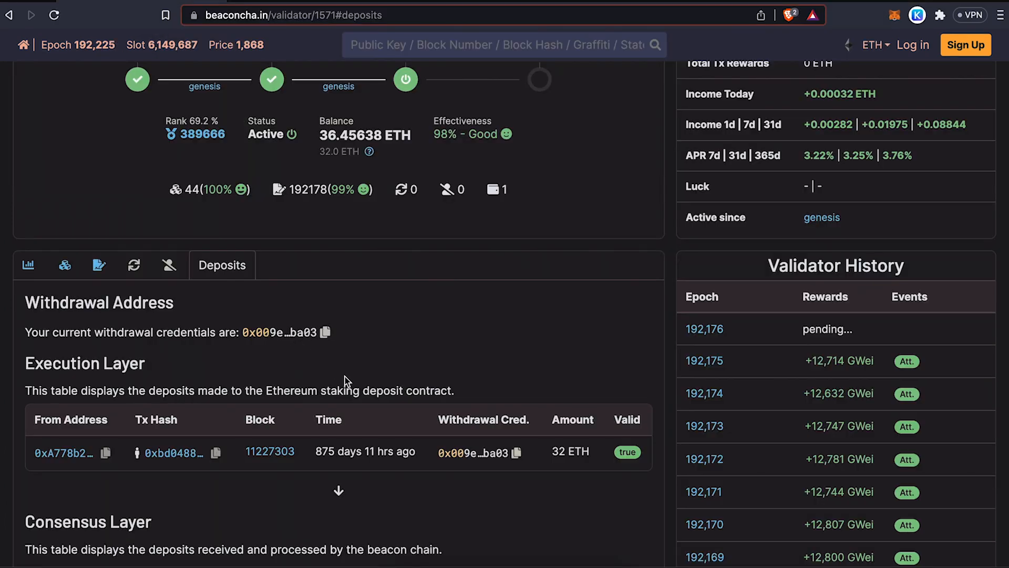
mouse_move(463, 454)
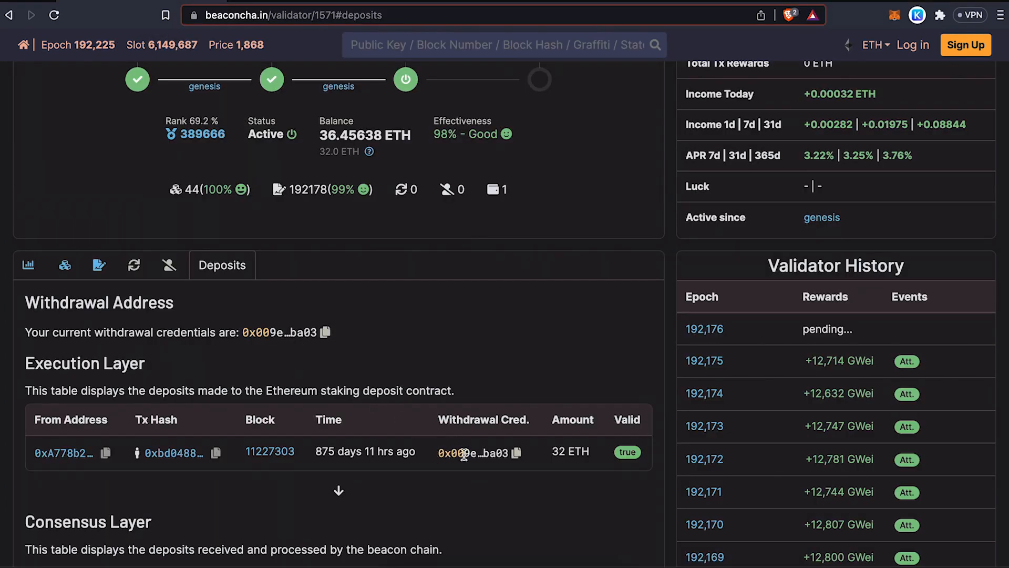
mouse_move(518, 454)
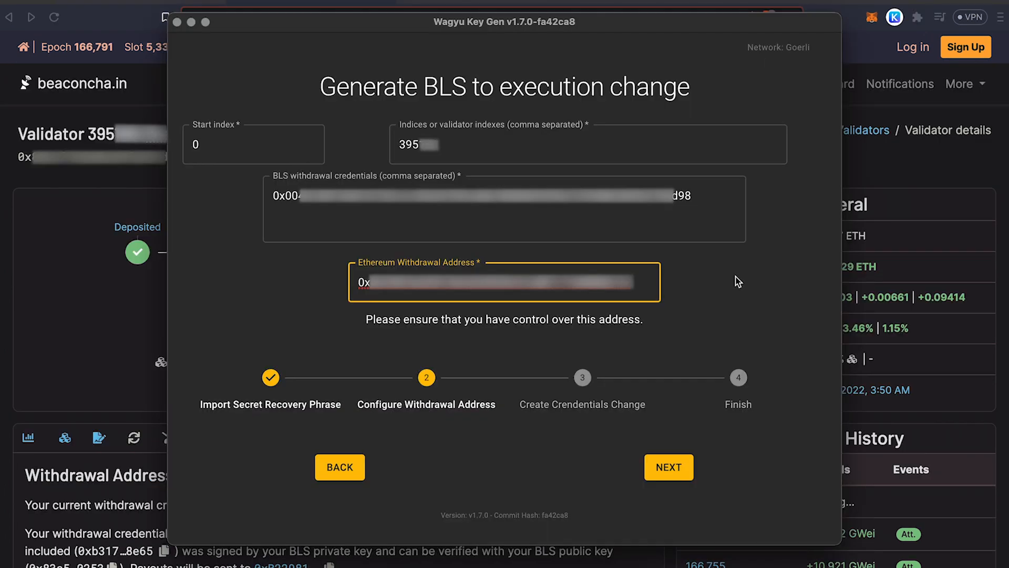
mouse_move(674, 407)
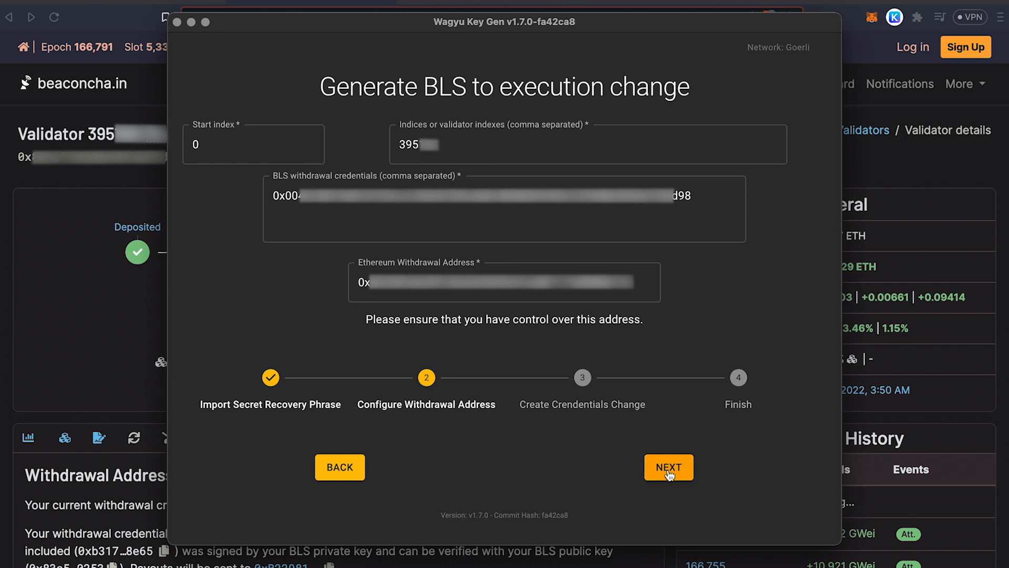
left_click(668, 467)
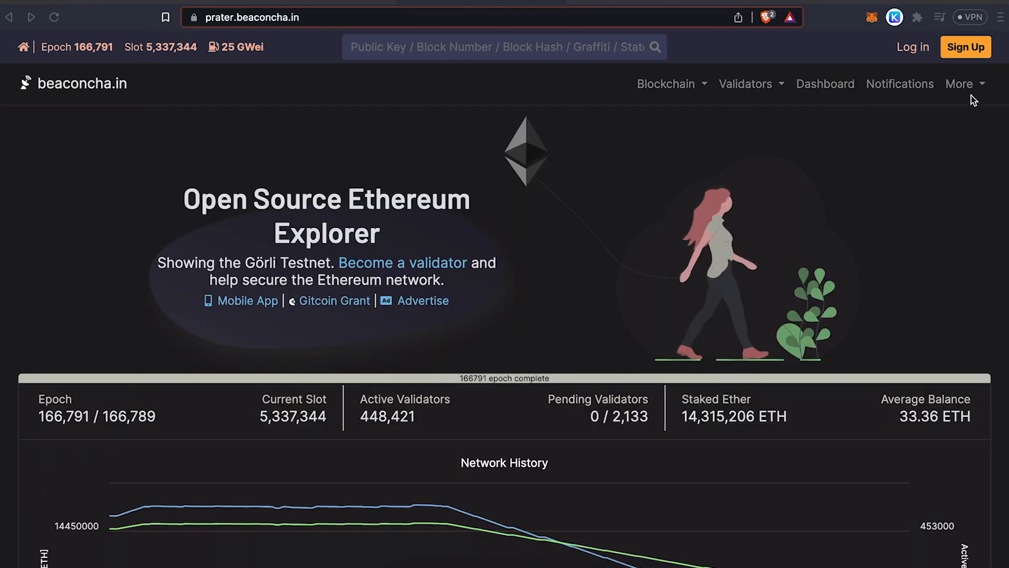
Load the bls_to_execution_change JSON into beaconcha.in's signed-message broadcast tool
left_click(964, 83)
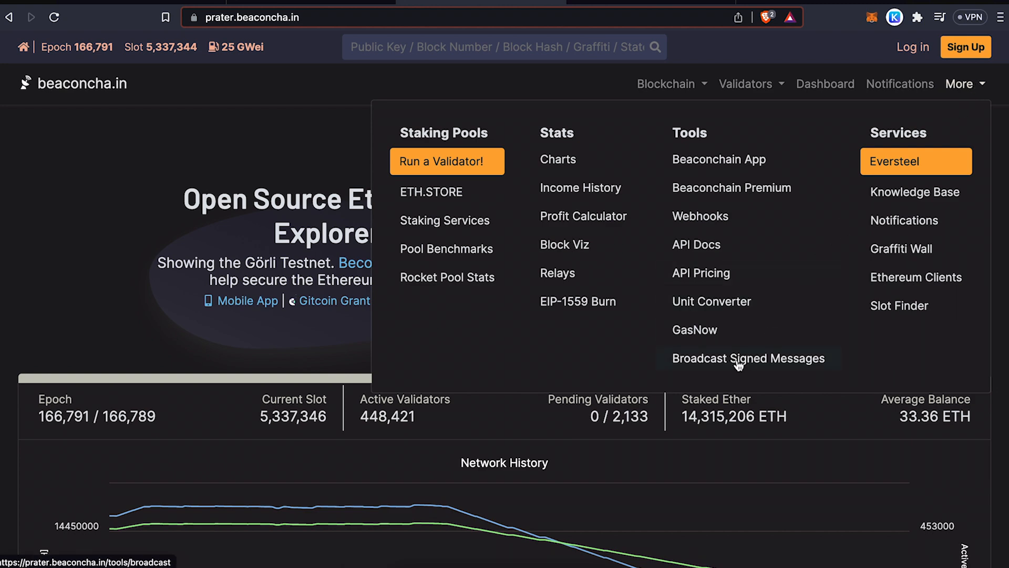
left_click(748, 358)
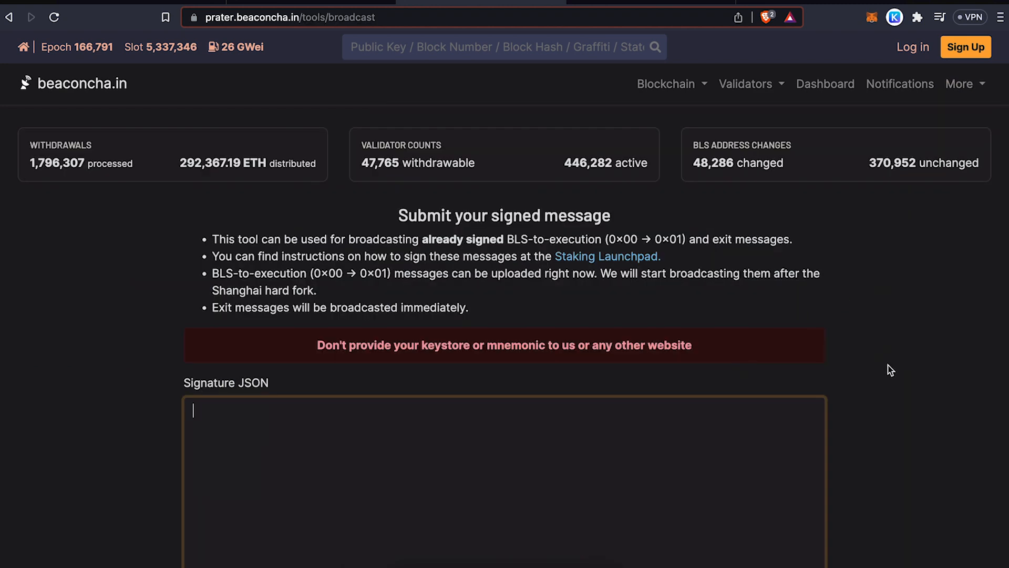
scroll("down", 3)
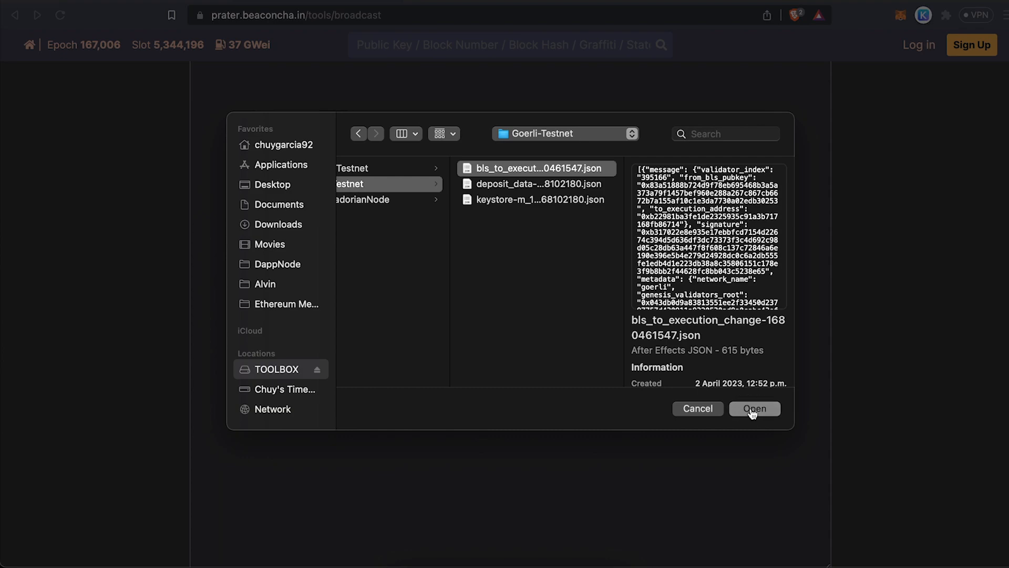
left_click(754, 408)
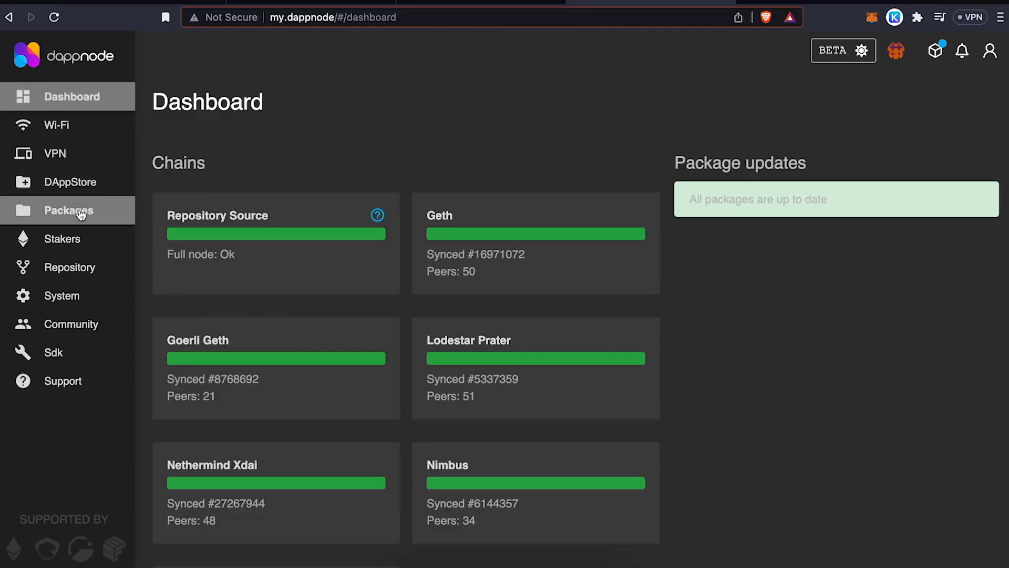
Open Staking Brain through the Web3signer Prater package's UI link
left_click(67, 210)
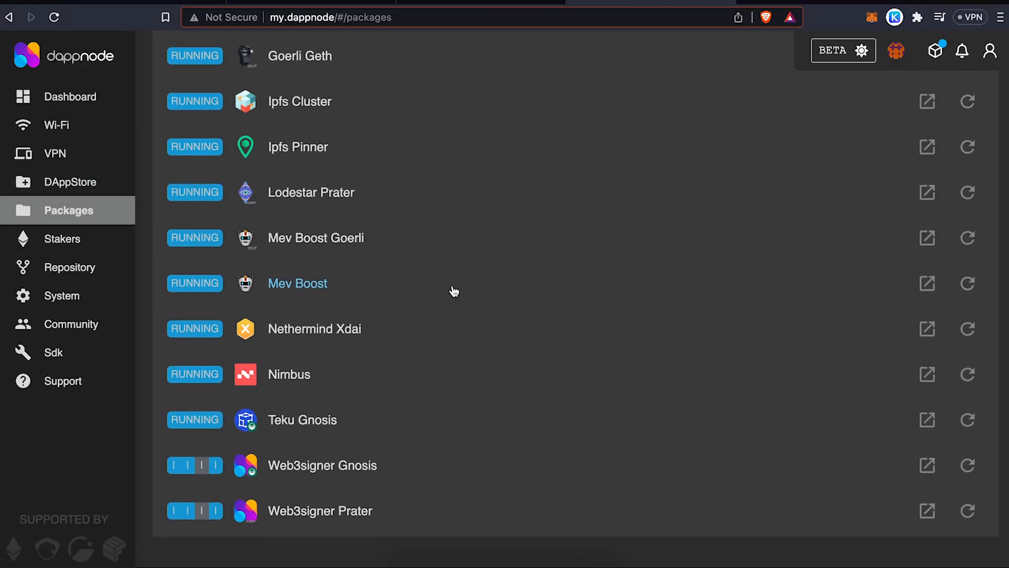
left_click(320, 510)
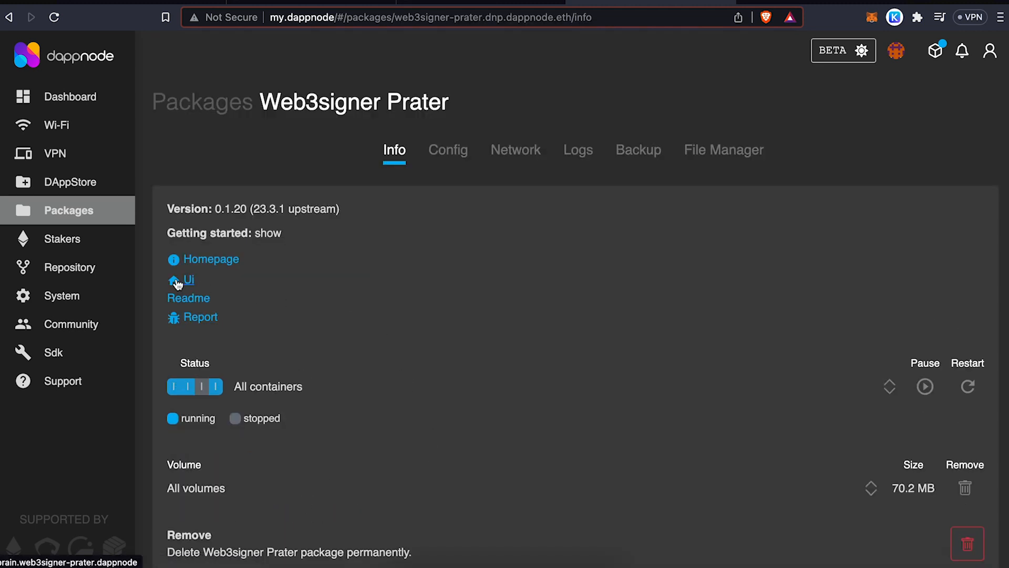
left_click(189, 279)
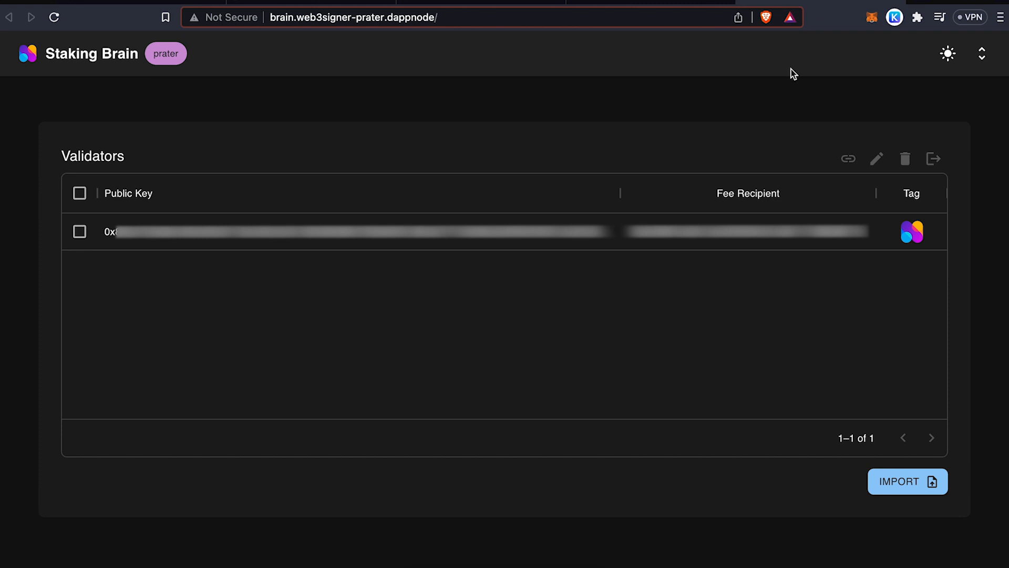
Select the Prater validator and exit it, confirming with 'I want to exit'
left_click(127, 193)
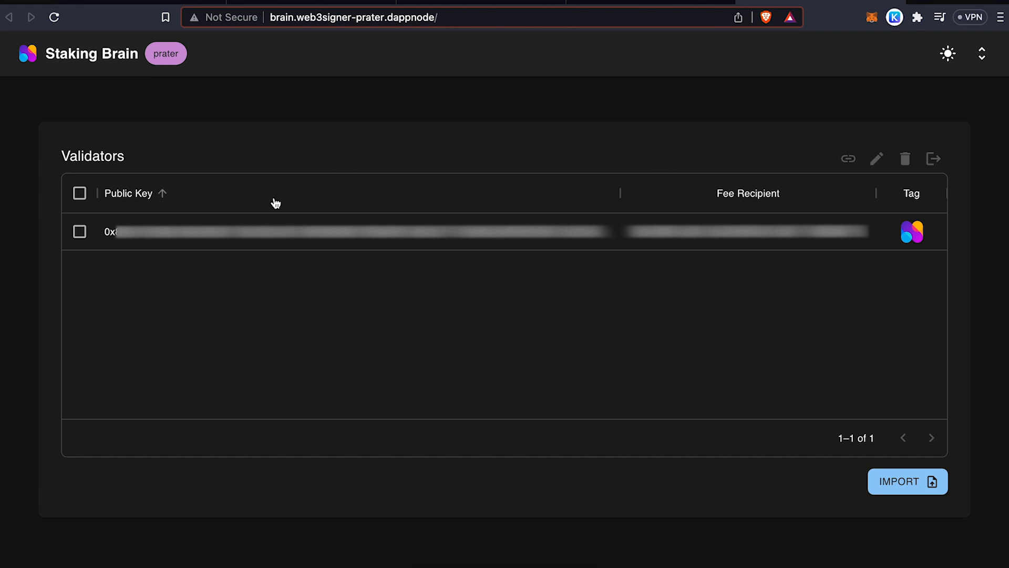
left_click(80, 232)
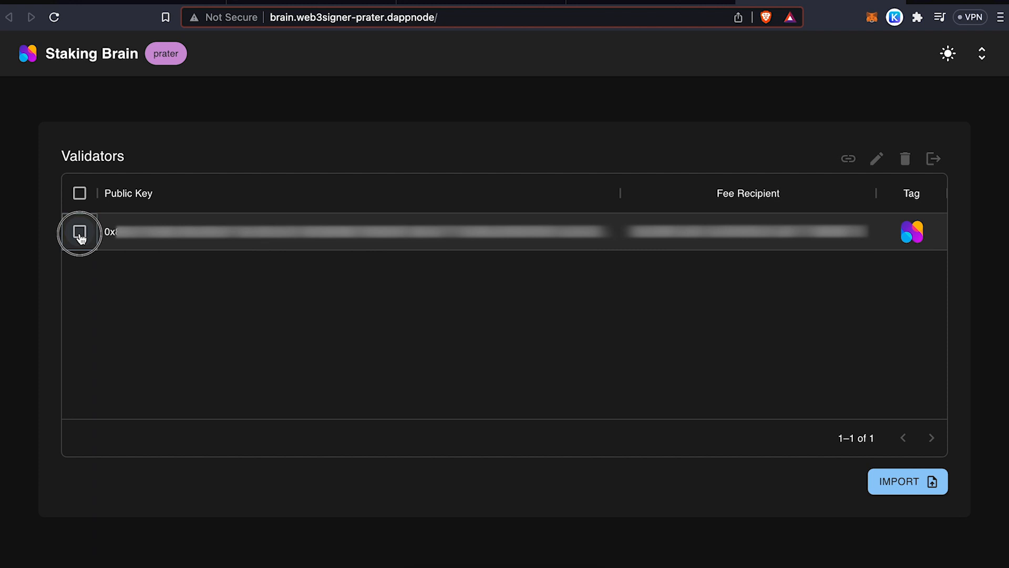
left_click(79, 231)
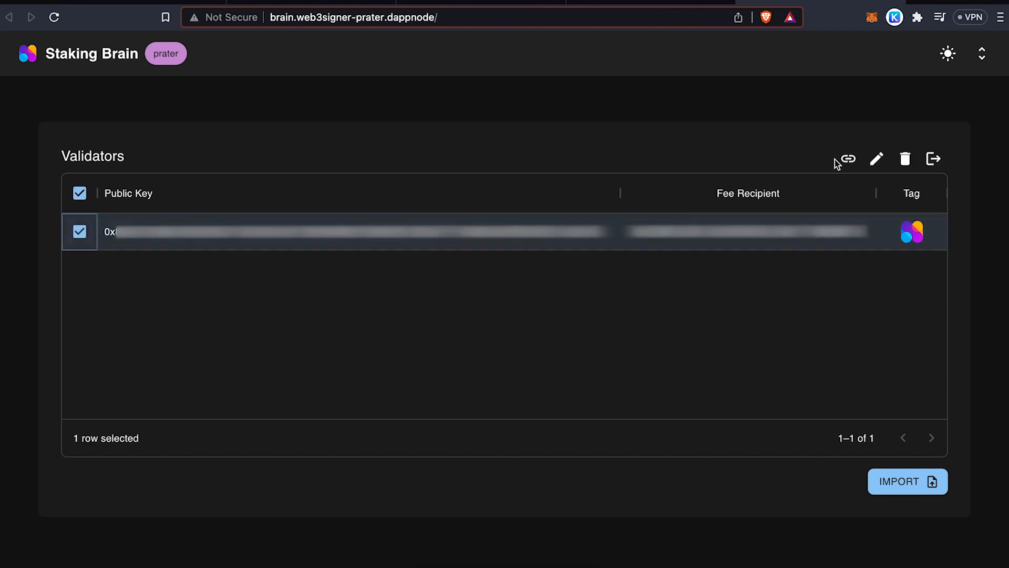
mouse_move(933, 159)
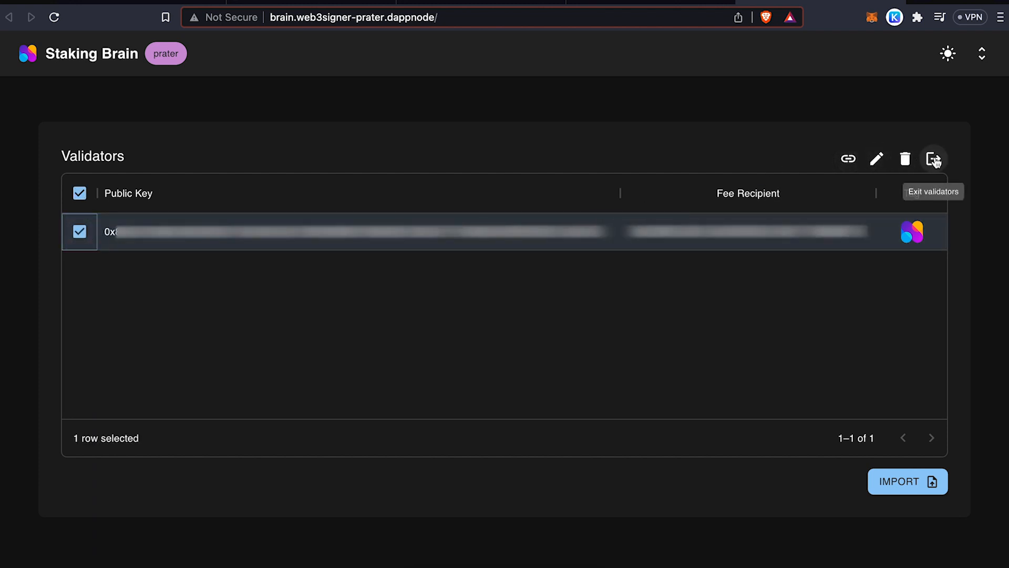
left_click(934, 159)
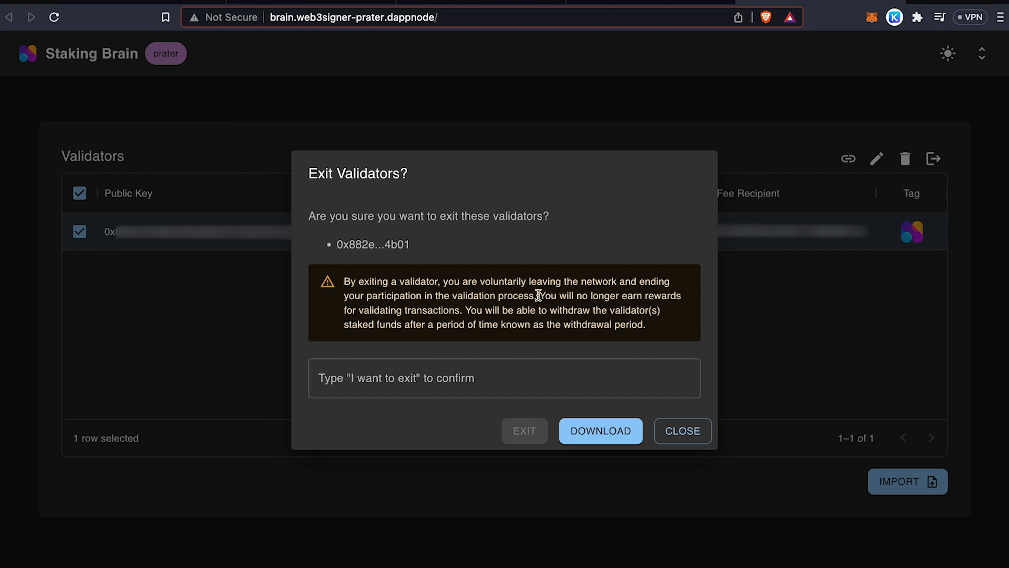
left_click(504, 378)
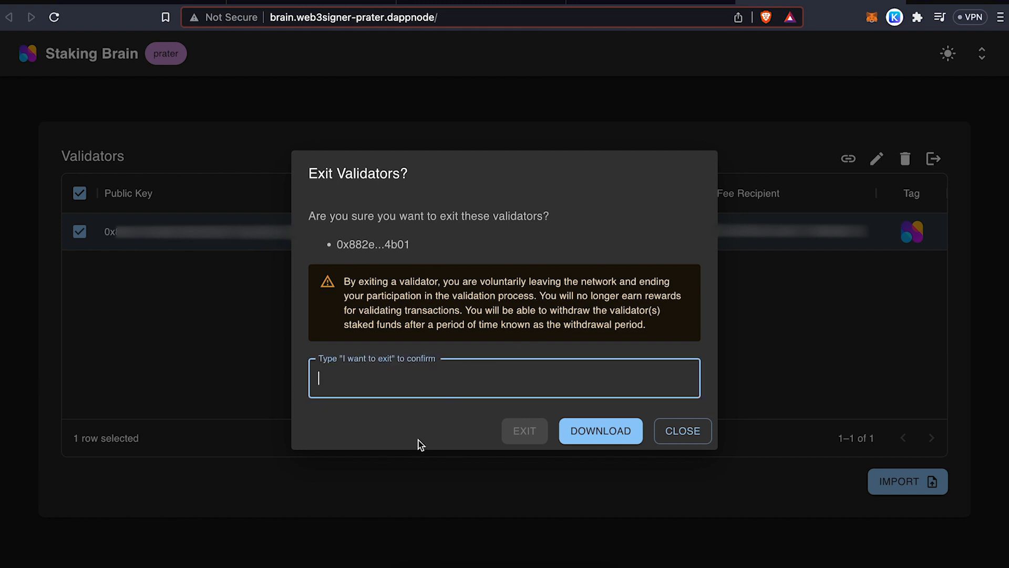
type("I want to exit")
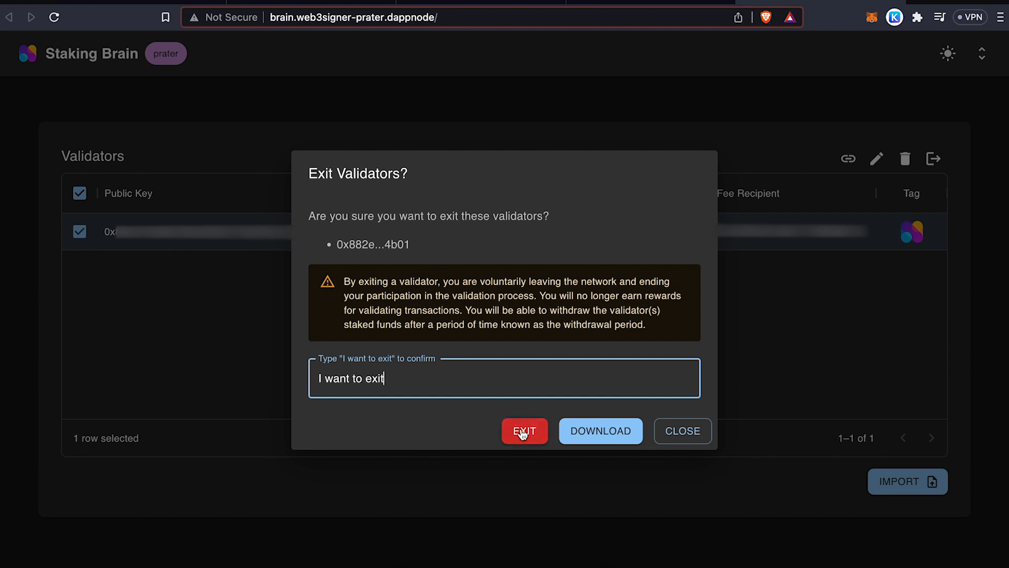
left_click(524, 430)
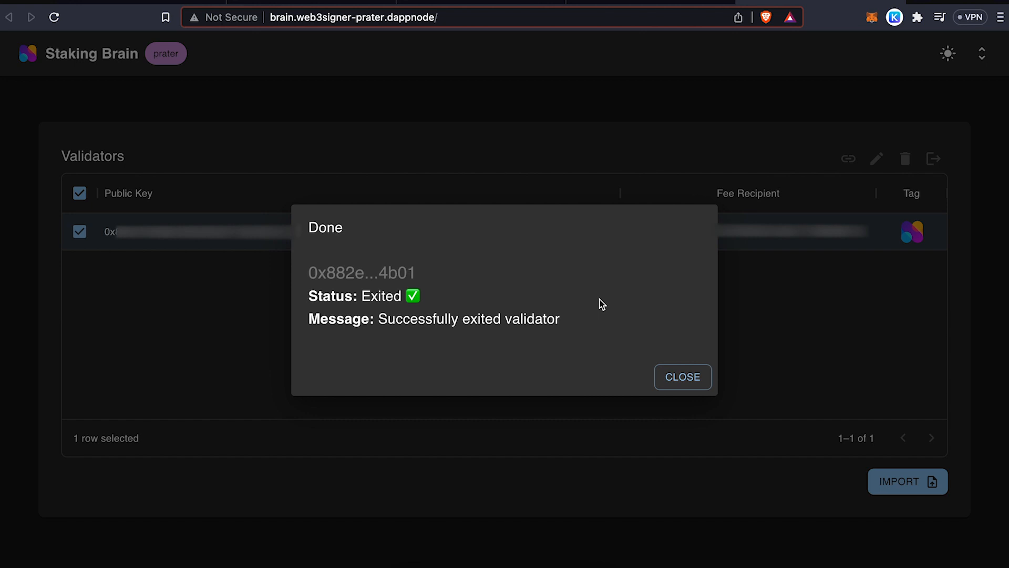
left_click(682, 377)
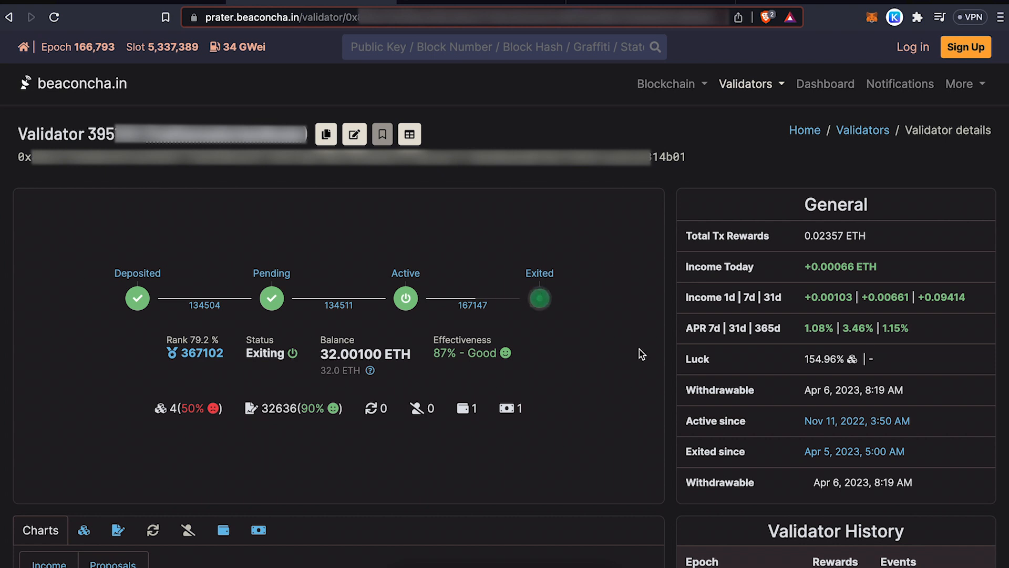
mouse_move(473, 305)
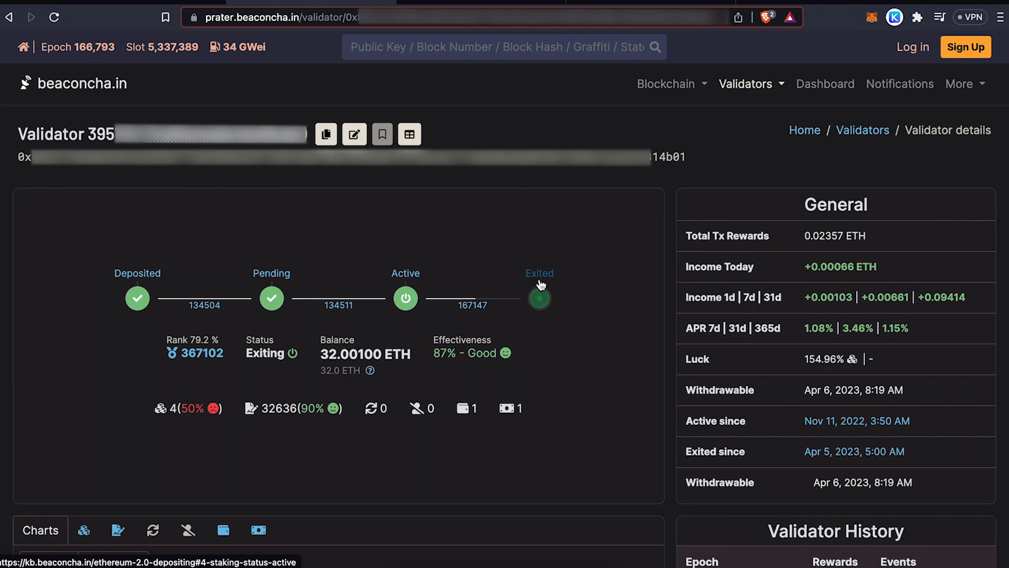
mouse_move(539, 297)
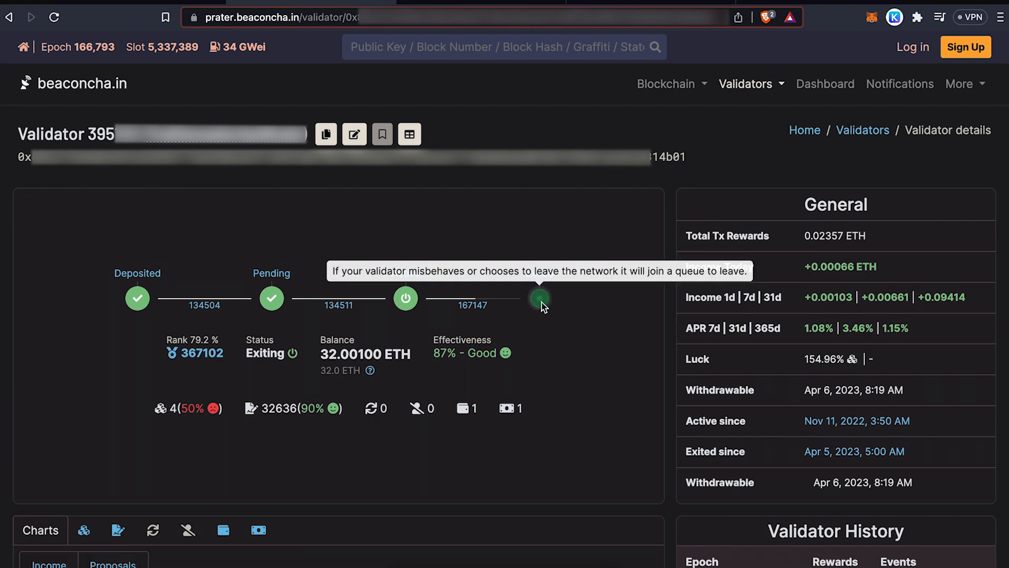